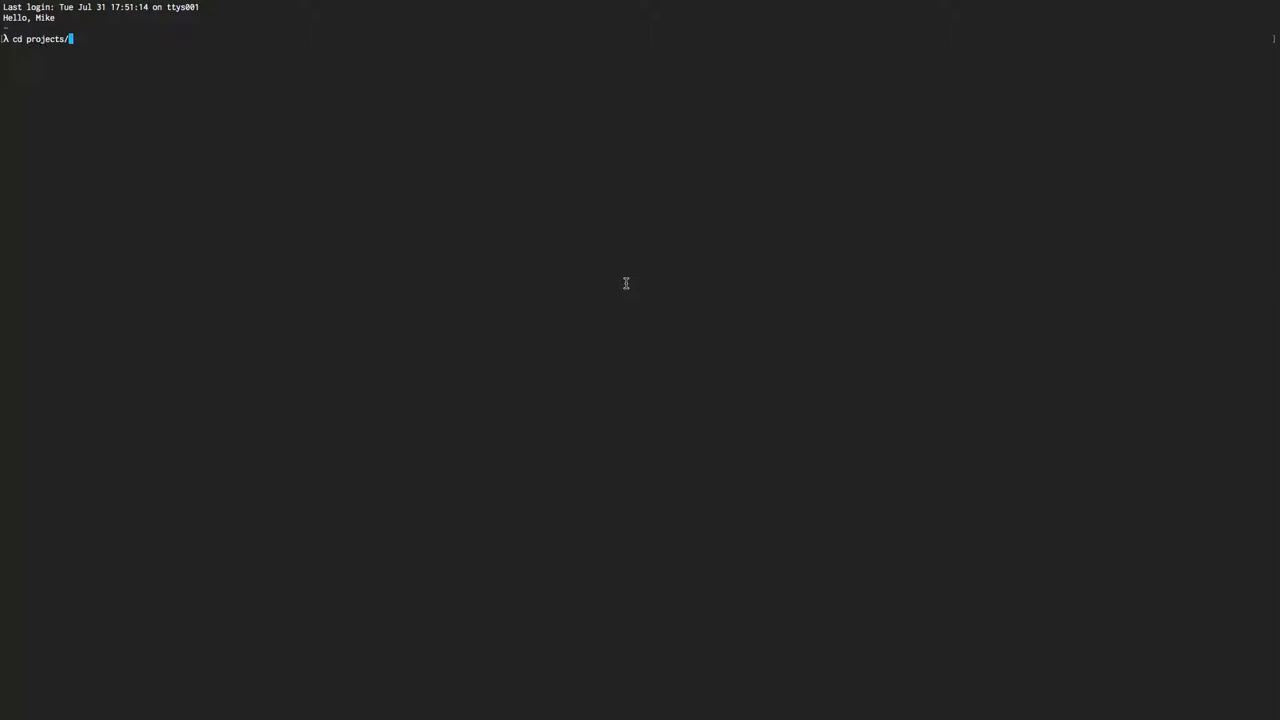
Change into the functional-js-makeover project folder and begin launching nvim
{"action": "type", "text": "fuun"}
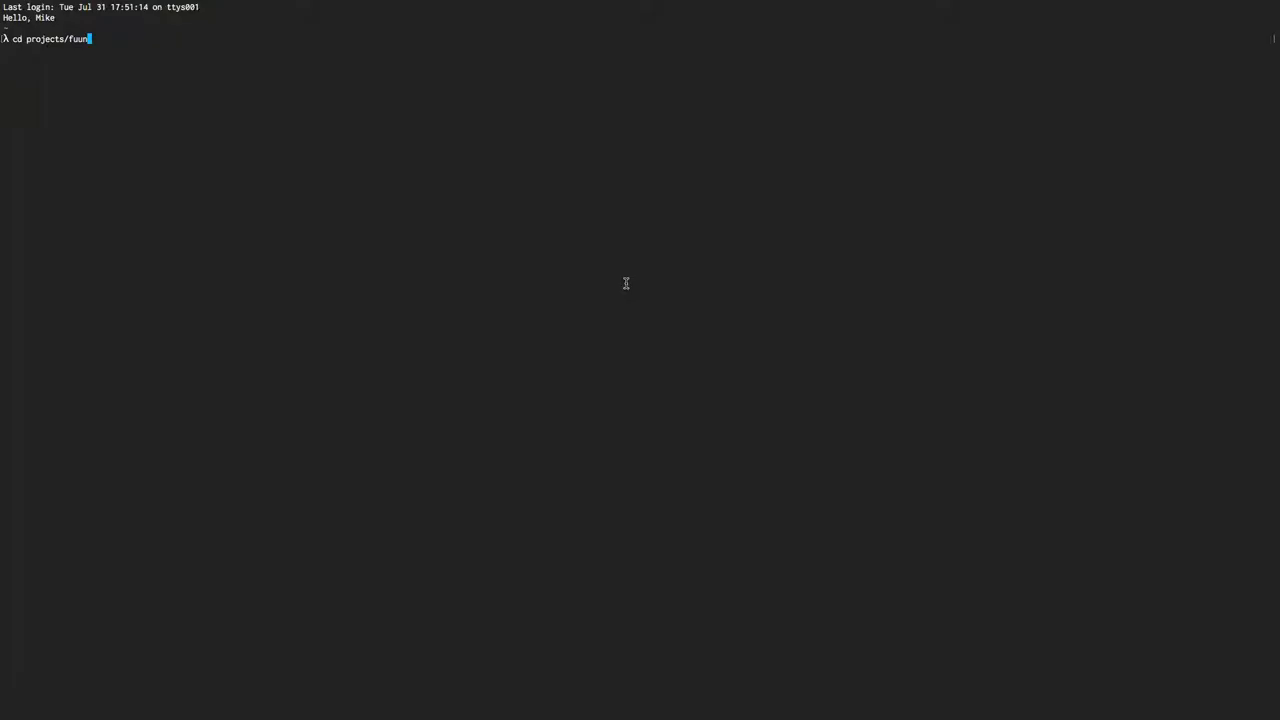
{"action": "key", "text": "Enter"}
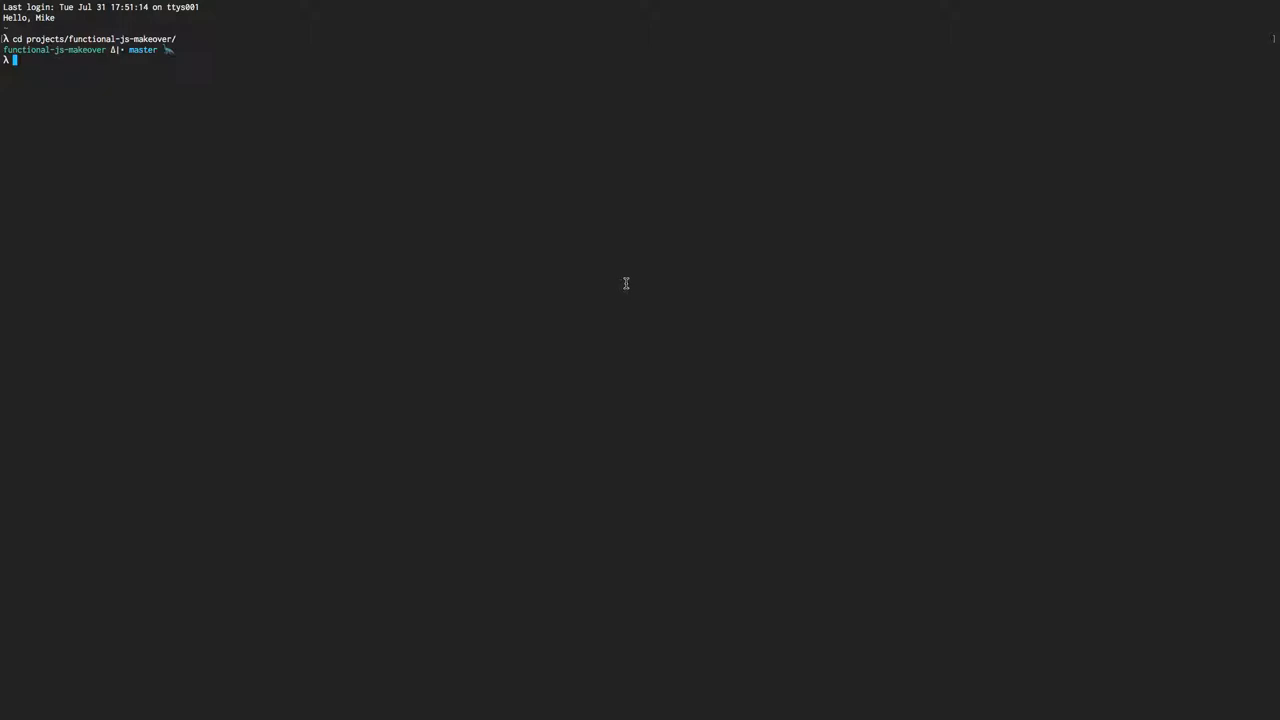
{"action": "type", "text": "nv"}
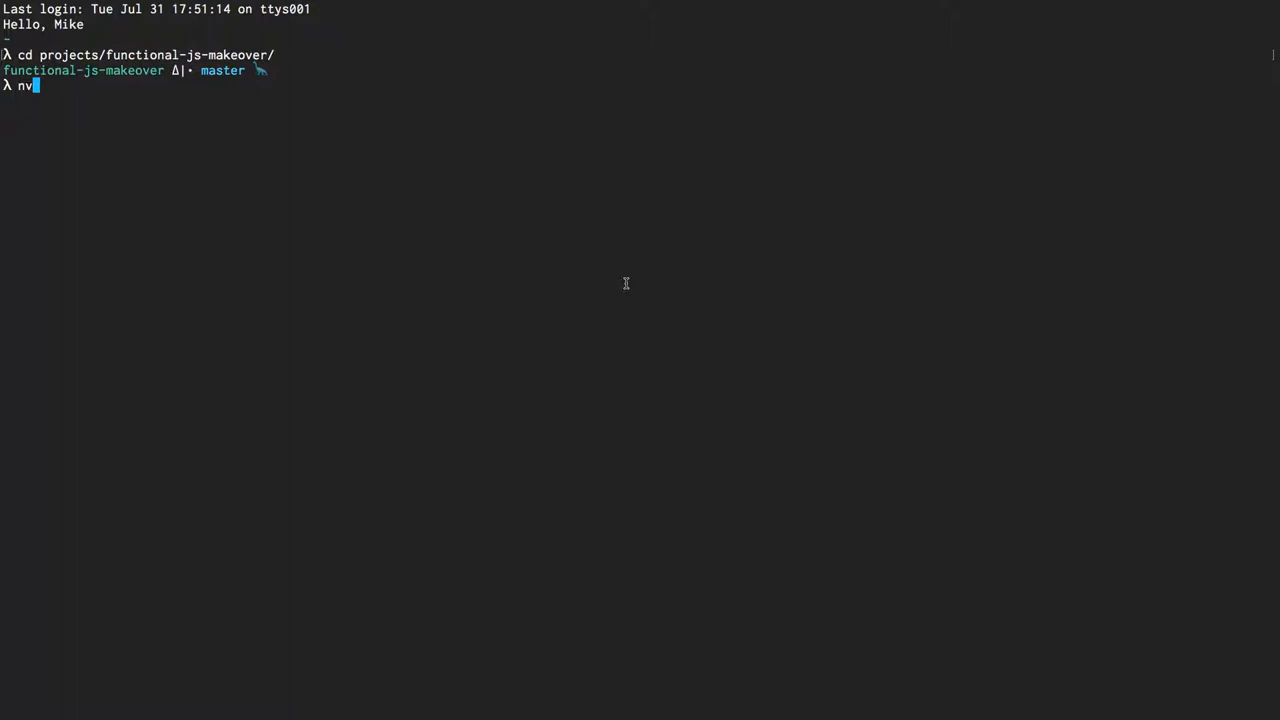
Open the project directory in Neovim with nvim . and select a file from the listing
{"action": "type", "text": "im"}
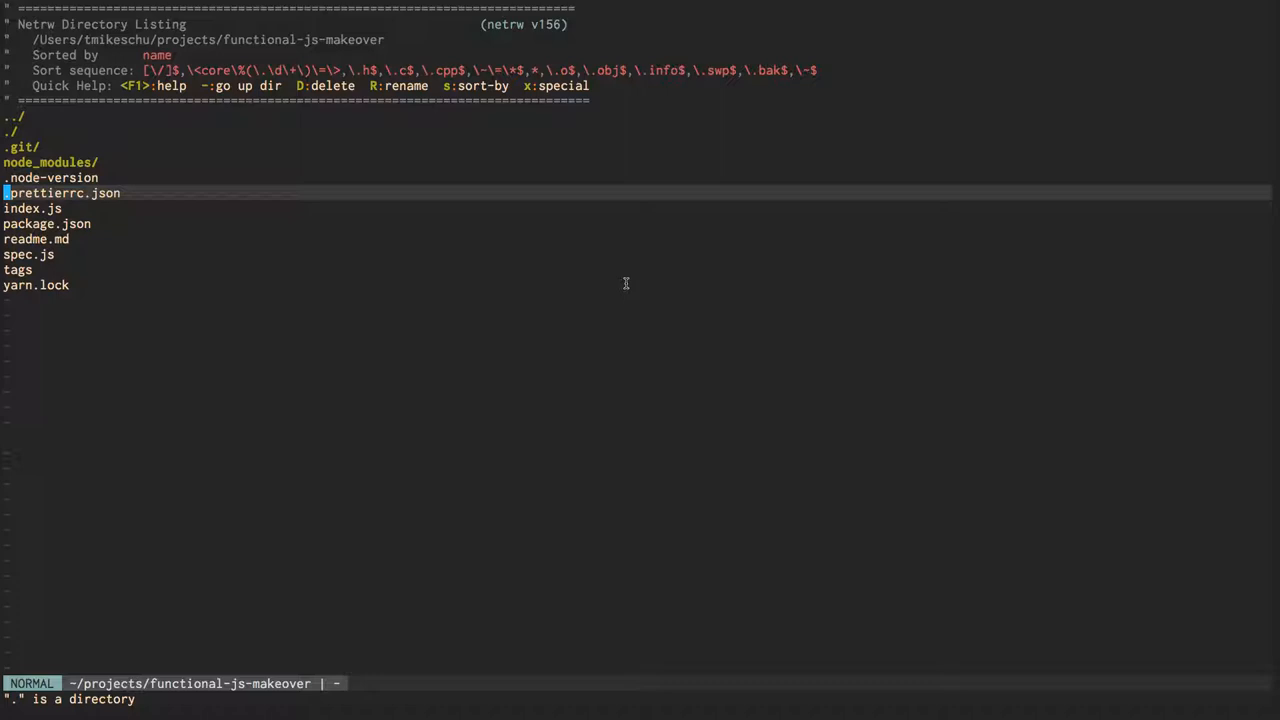
{"action": "left_click", "coordinate": [28, 254]}
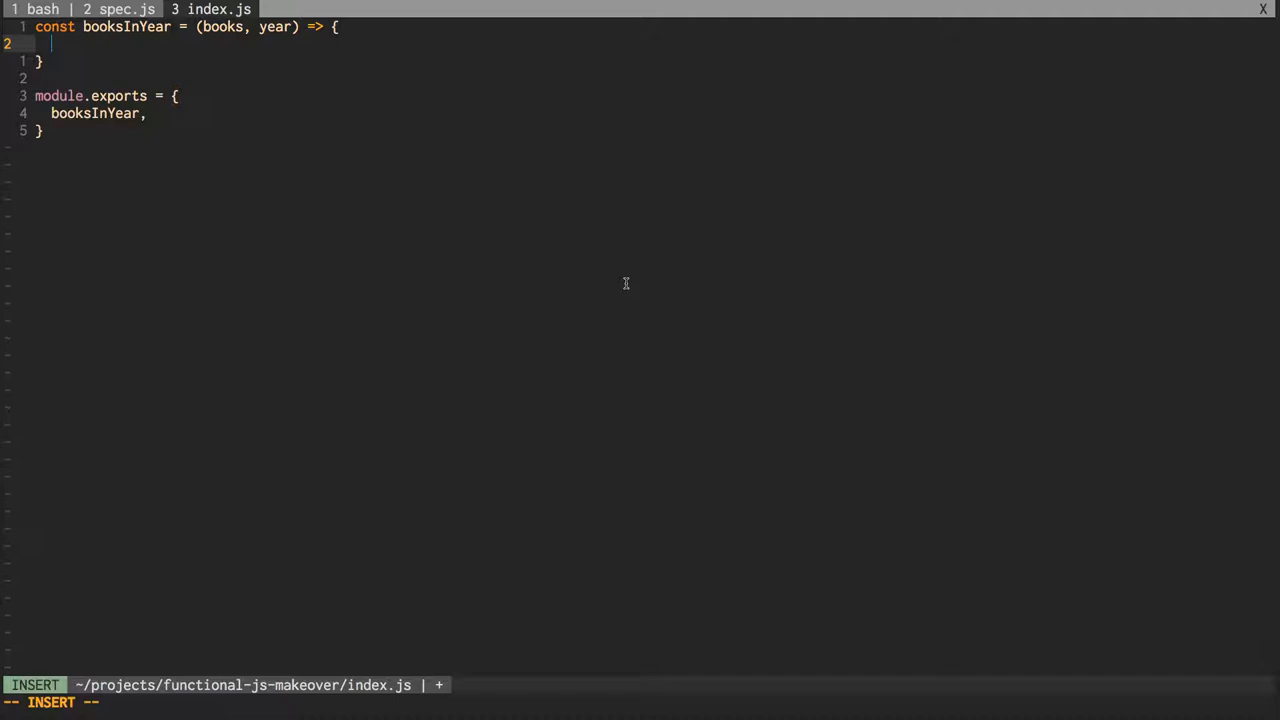
Write booksInYear's body: let matches = [], a for-of loop over books, and matches.push(book)
{"action": "type", "text": "let"}
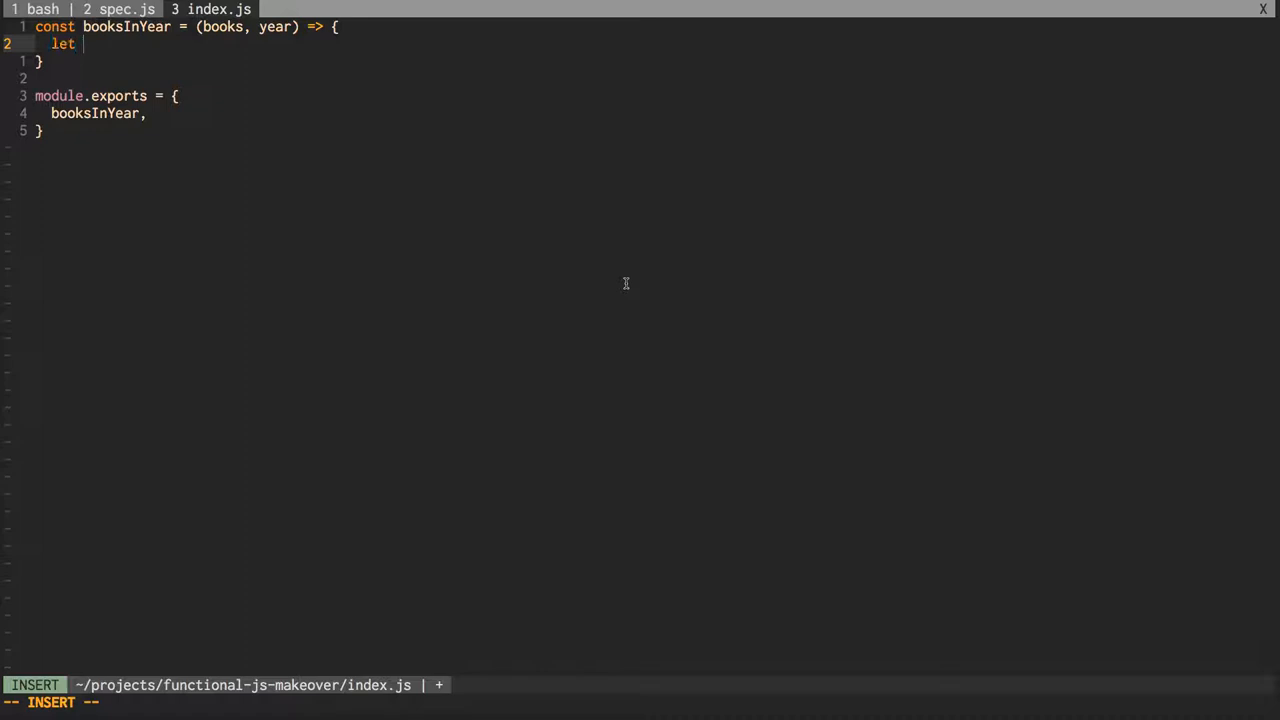
{"action": "type", "text": "matches = []"}
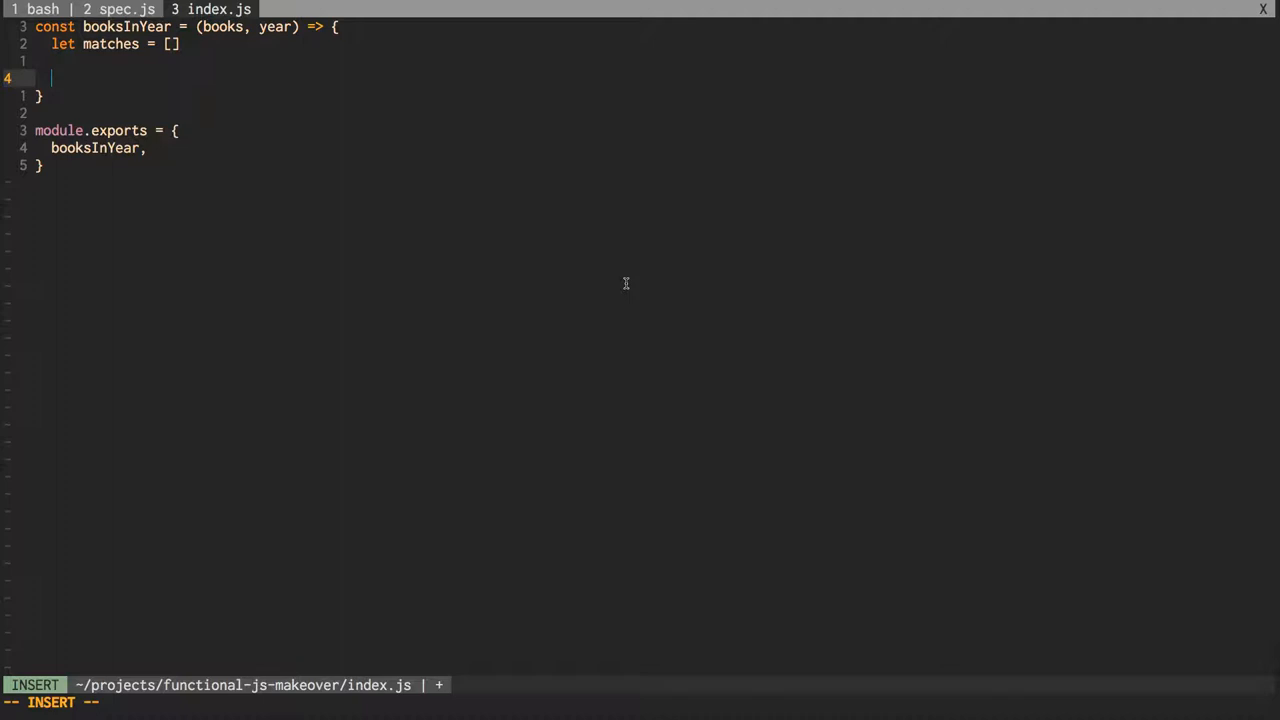
{"action": "type", "text": "for (book of books) {"}
{"action": "type", "text": "if (book.year === year) {"}
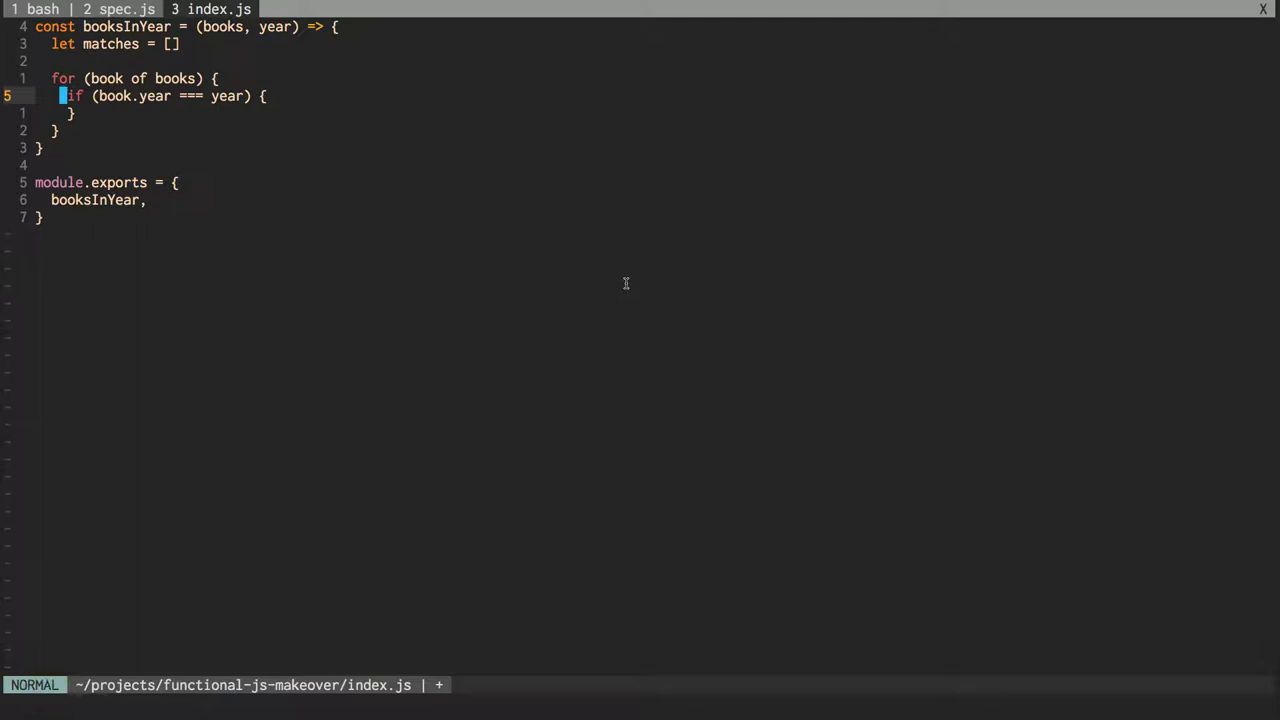
{"action": "type", "text": "matches.push(book)"}
{"action": "type", "text": "gcb"}
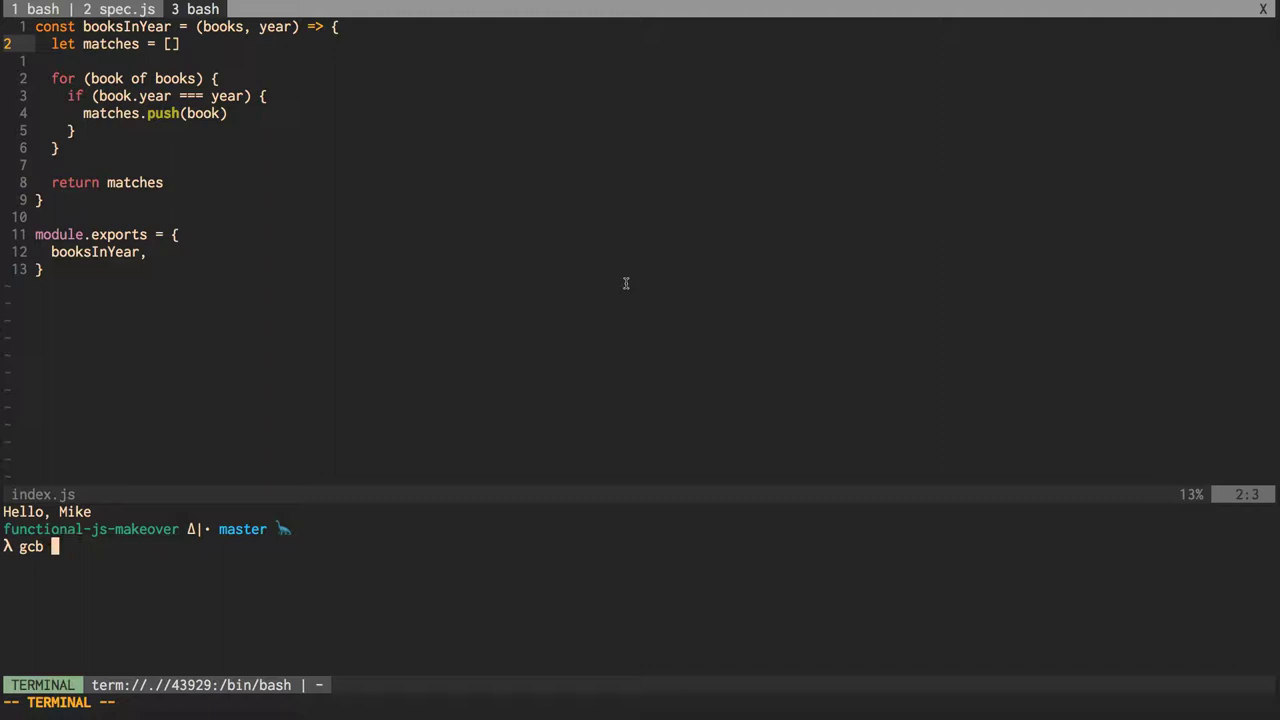
Create and check out branch '1-imperative-for', then start typing a git command
{"action": "type", "text": "1-imp"}
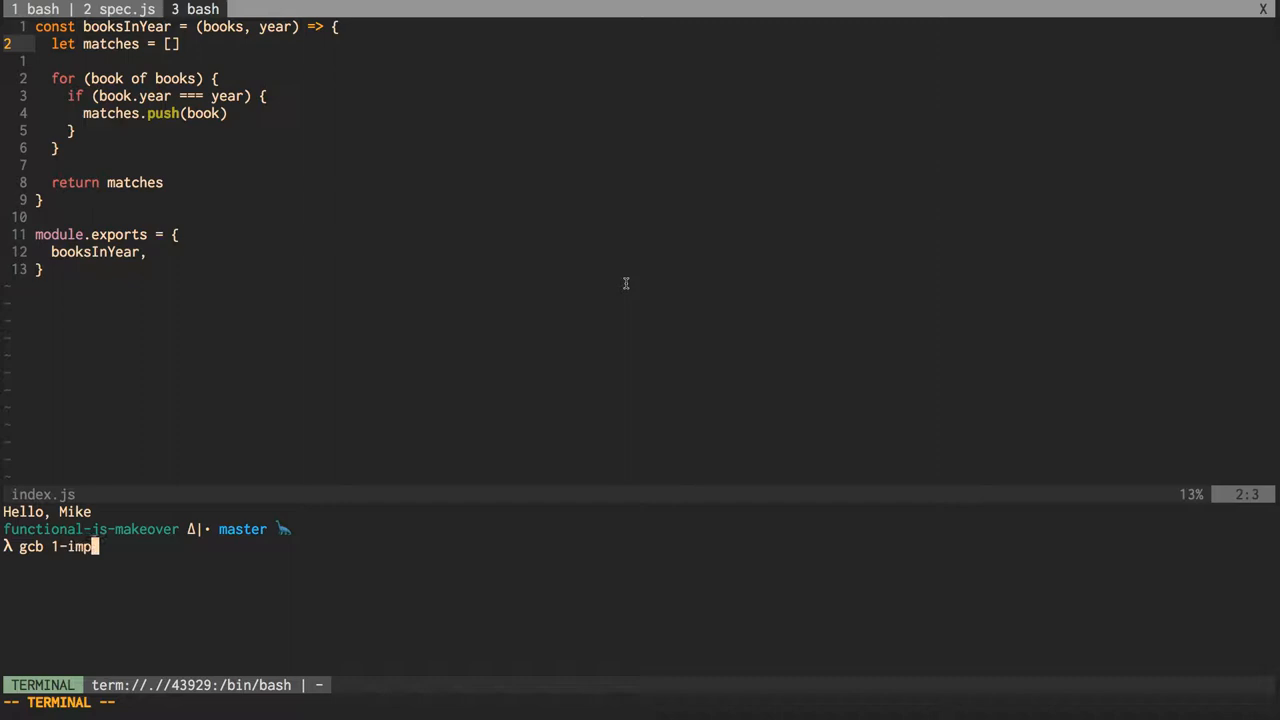
{"action": "type", "text": "erative-for"}
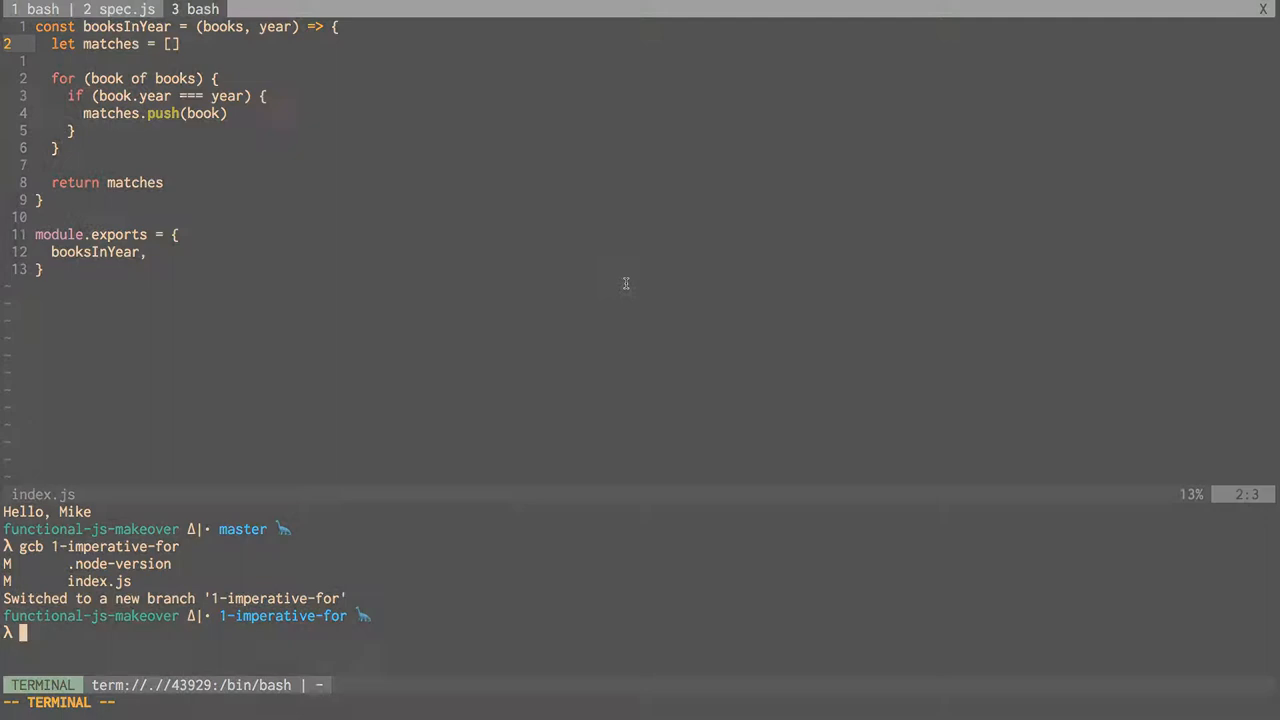
{"action": "type", "text": "git i"}
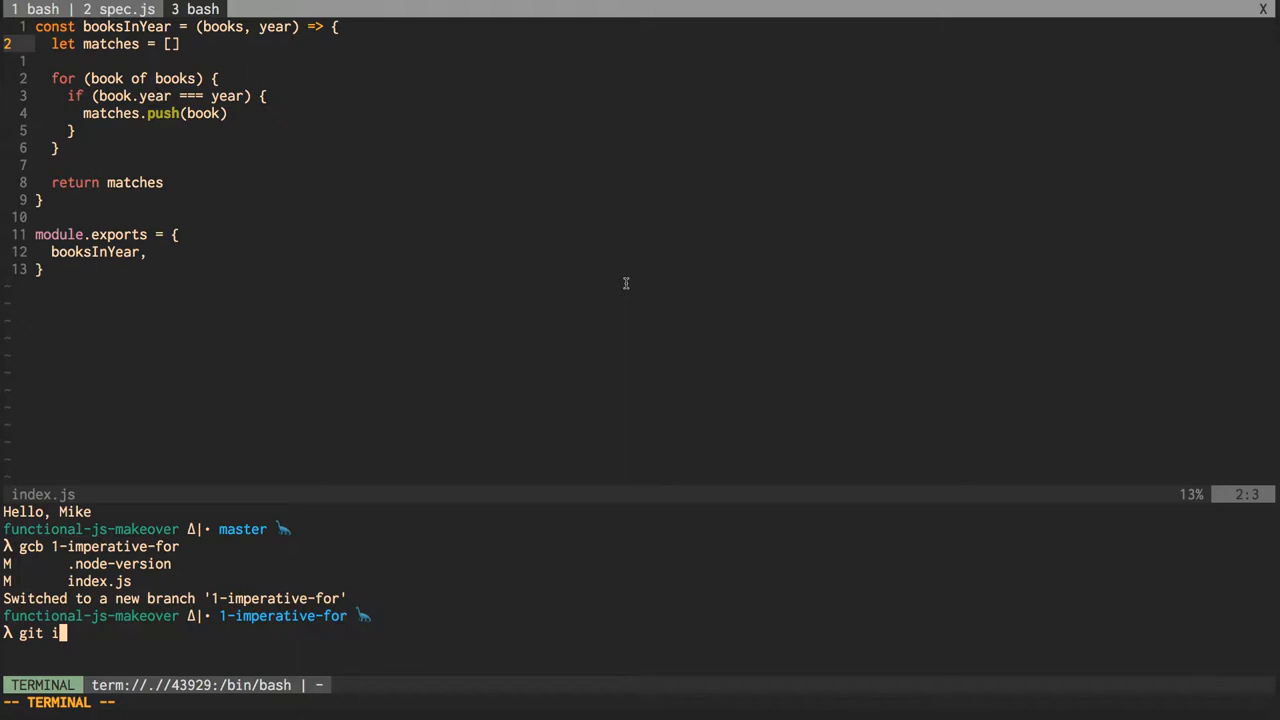